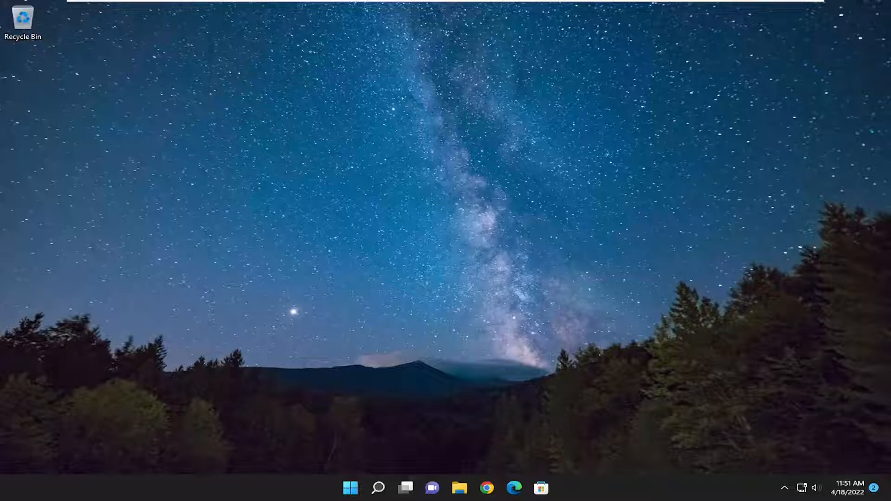
mouse_move(860, 193)
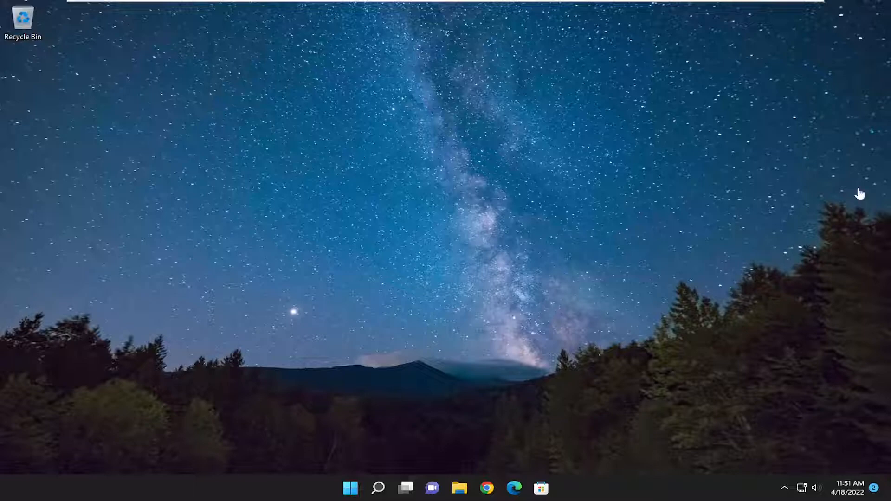
Step: Search for cmd and launch Command Prompt as administrator, approving the UAC prompt
click(378, 488)
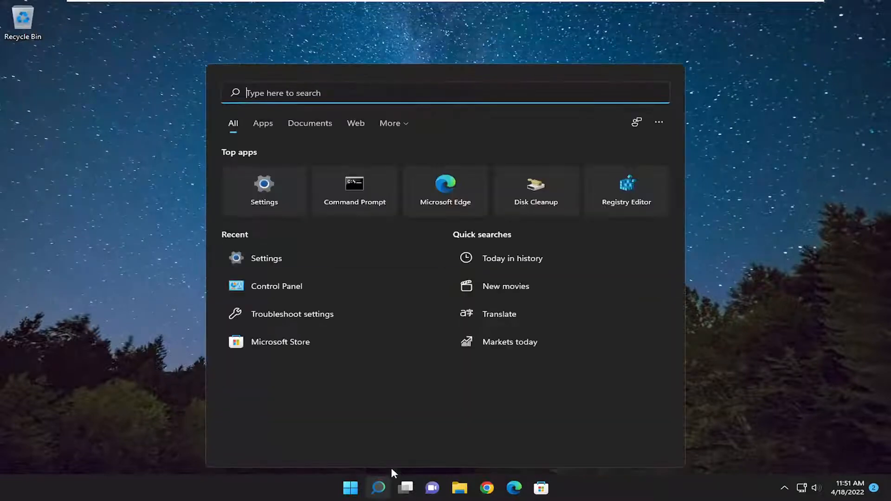
text(cmd)
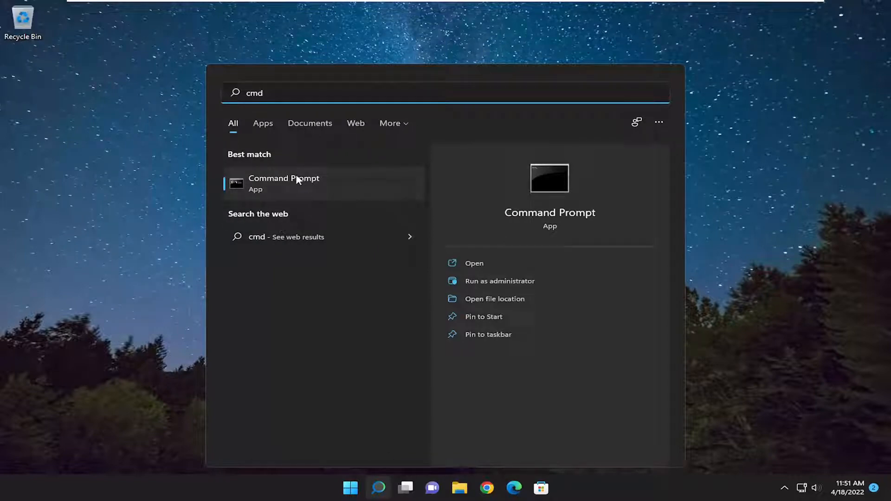
click(499, 280)
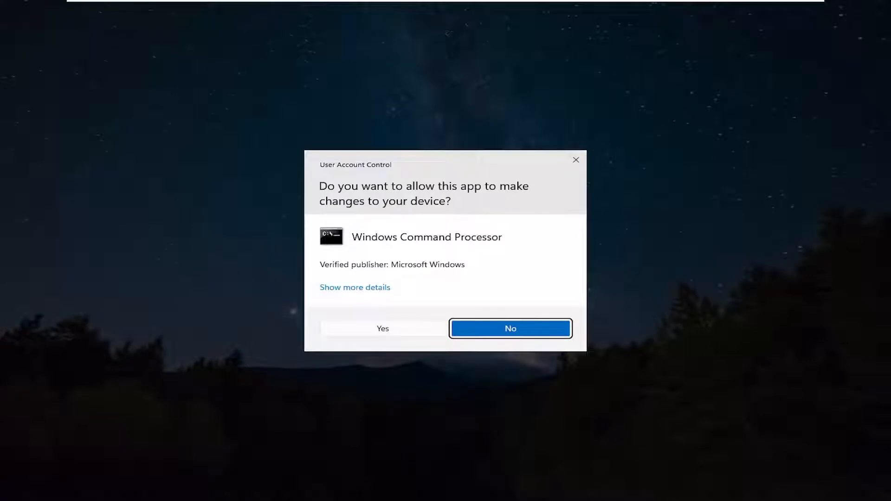
click(383, 328)
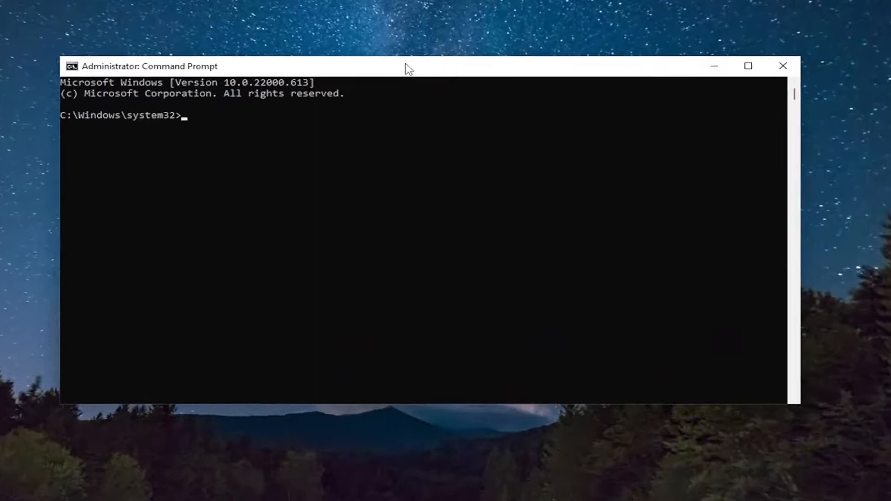
Step: Run ipconfig /flushdns to clear the DNS resolver cache
text(ip)
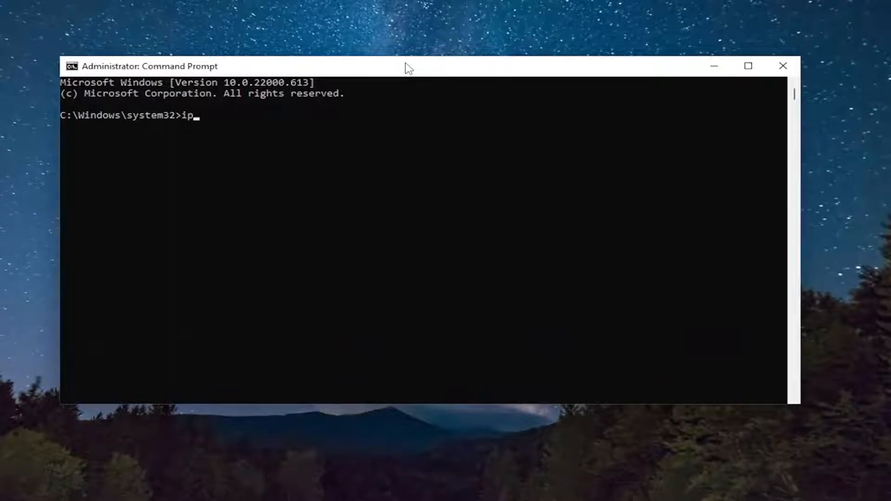
text(config /)
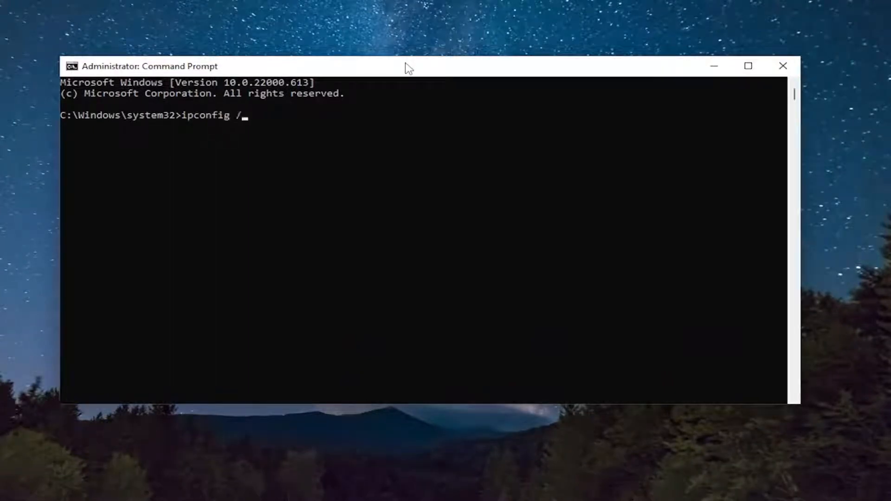
text(flushdns)
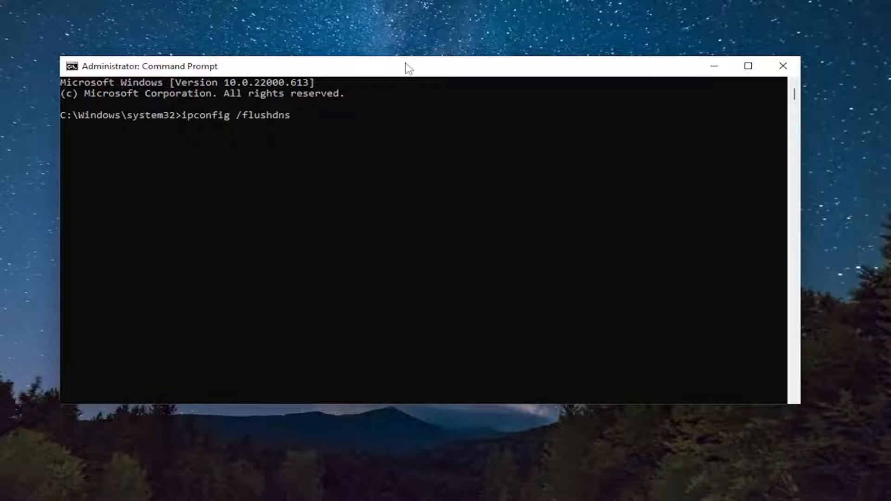
mouse_move(278, 118)
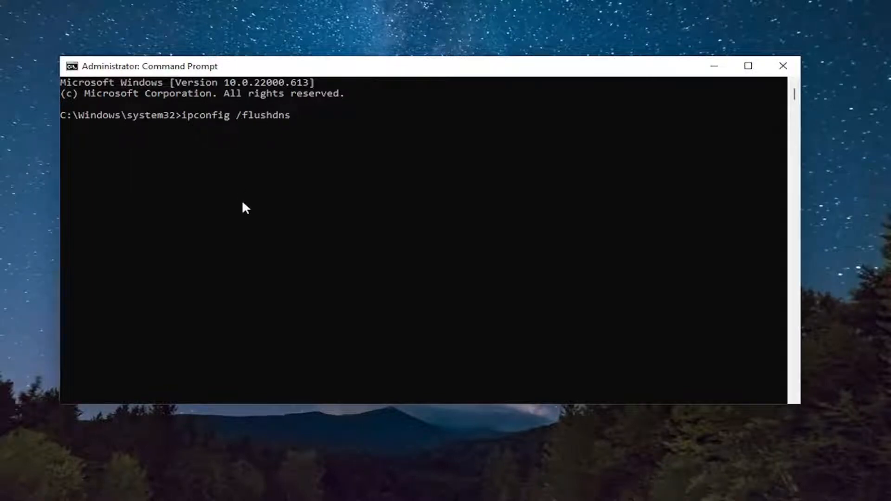
key(Enter)
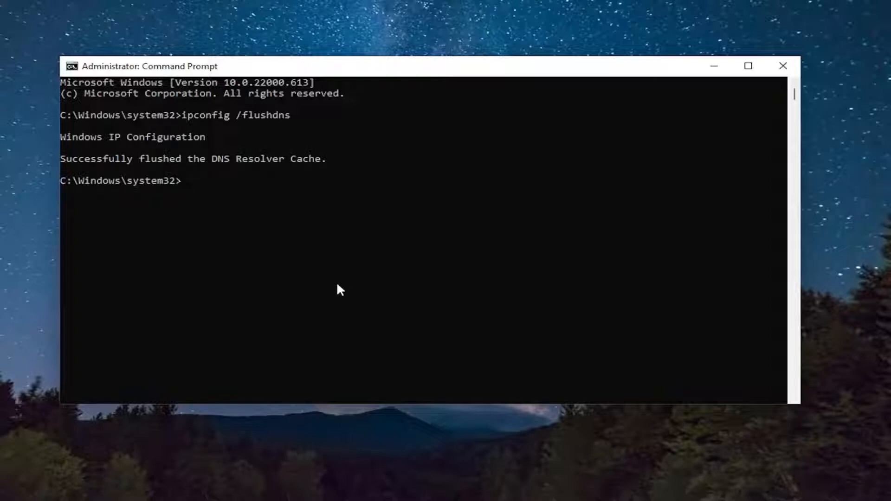
Step: Enter the netsh winsock reset command at the prompt
text(netsh w)
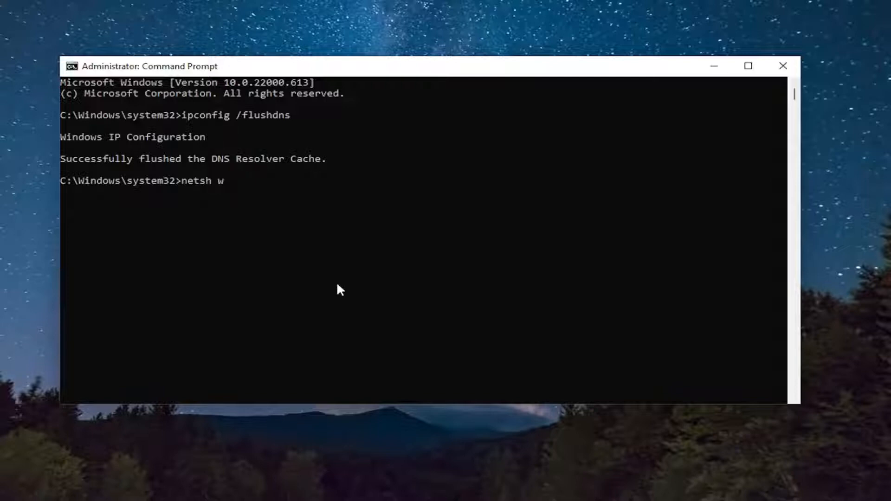
text(in)
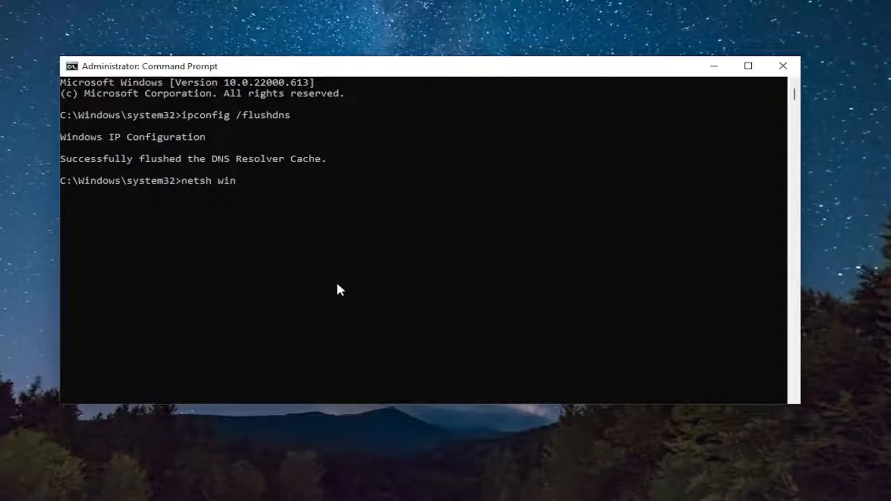
text(sock reset)
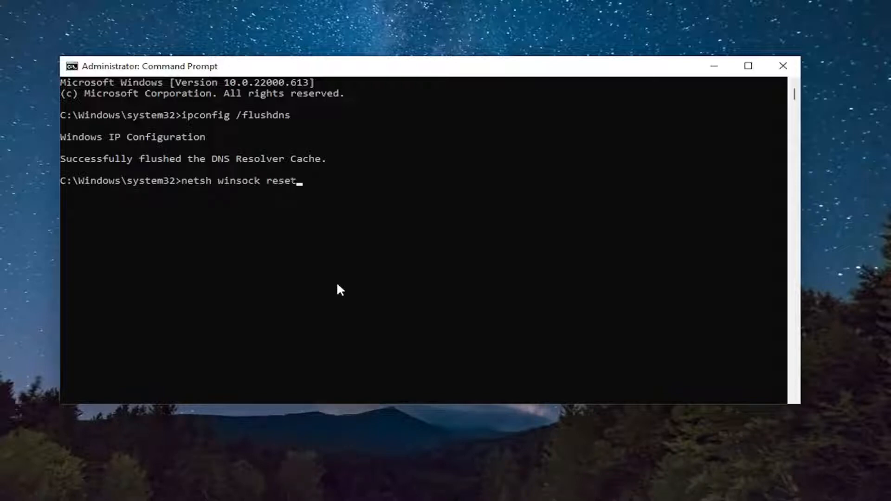
mouse_move(239, 204)
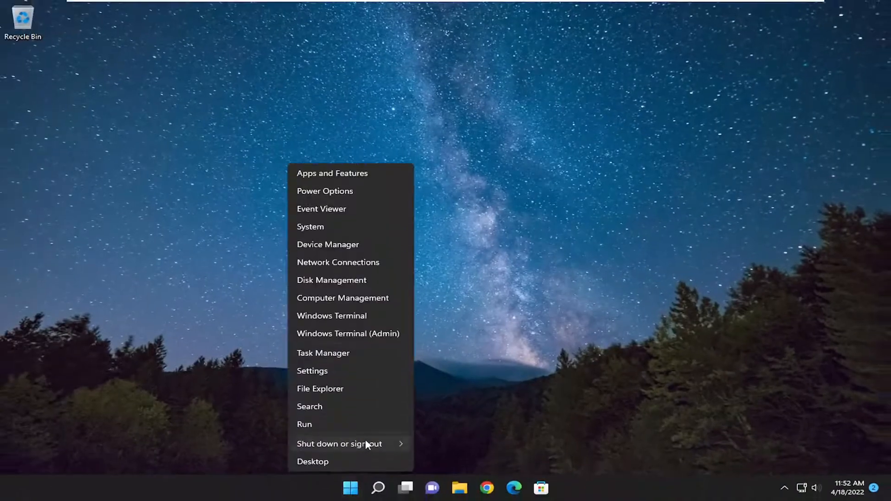
Step: Show the shut down and restart choices from the power menu
click(339, 444)
text(group poli)
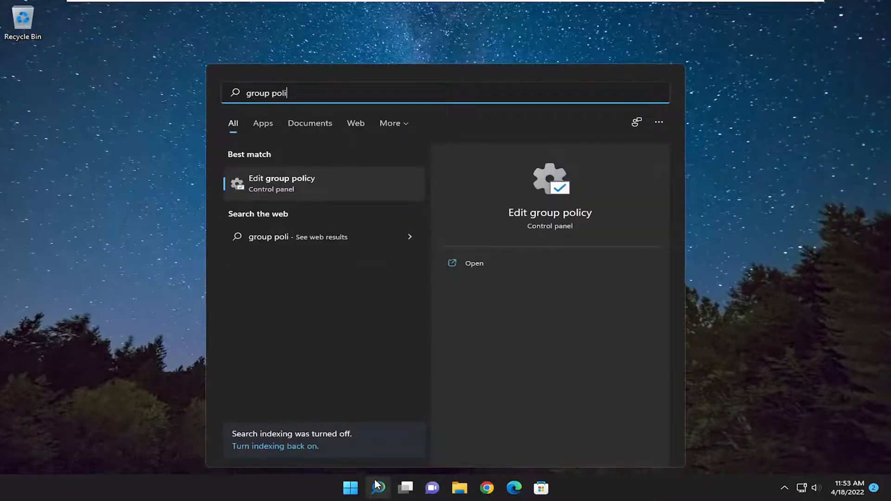
Step: Search for group policy and launch Edit group policy
text(cy)
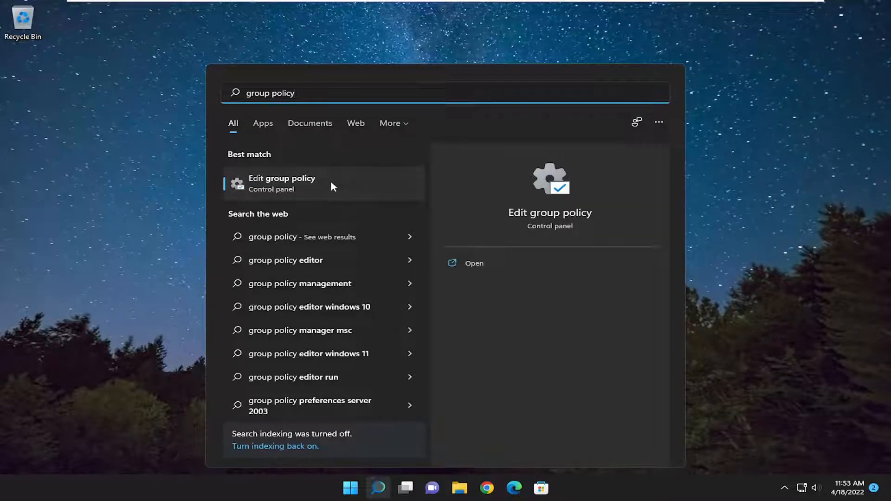
click(280, 183)
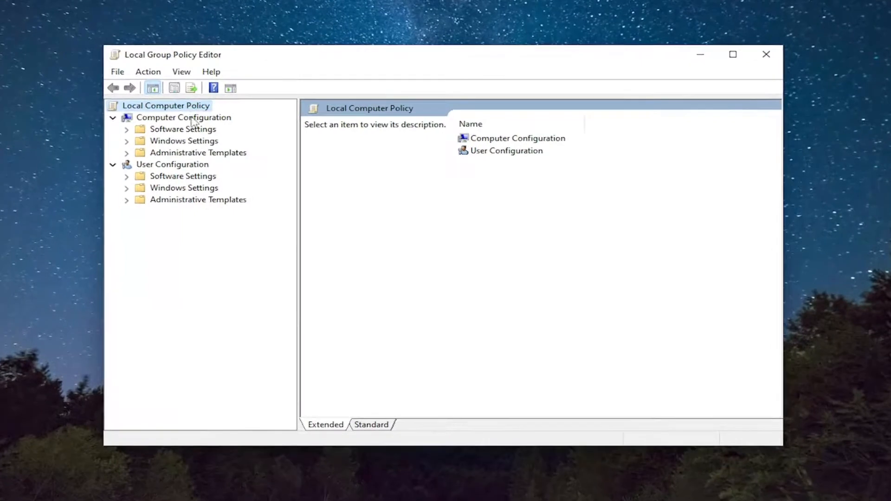
Step: Expand Computer Configuration > Administrative Templates > Windows Components
click(183, 117)
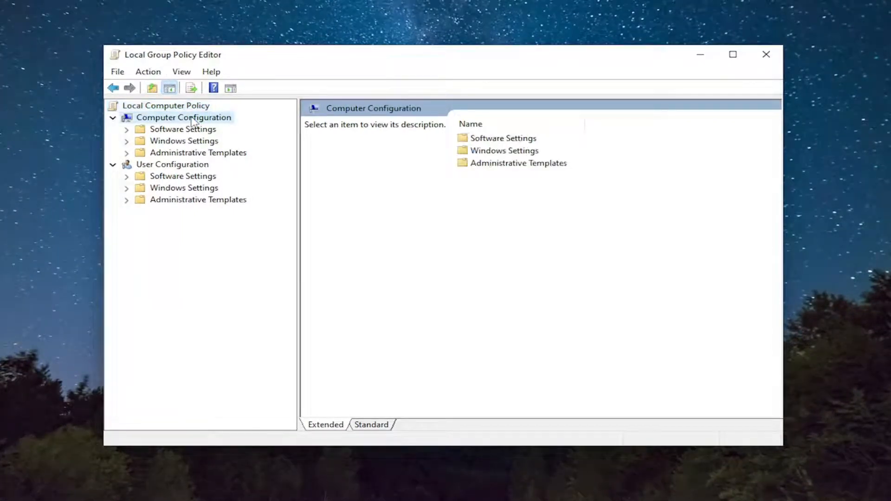
click(198, 153)
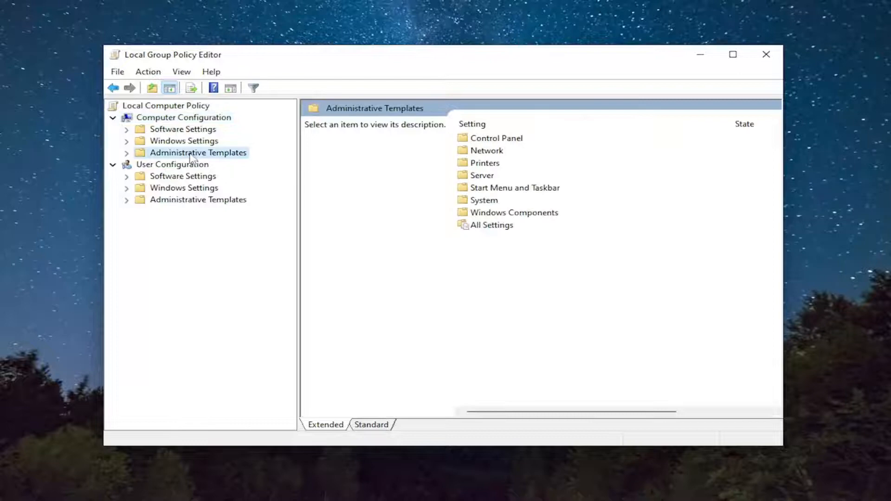
click(125, 153)
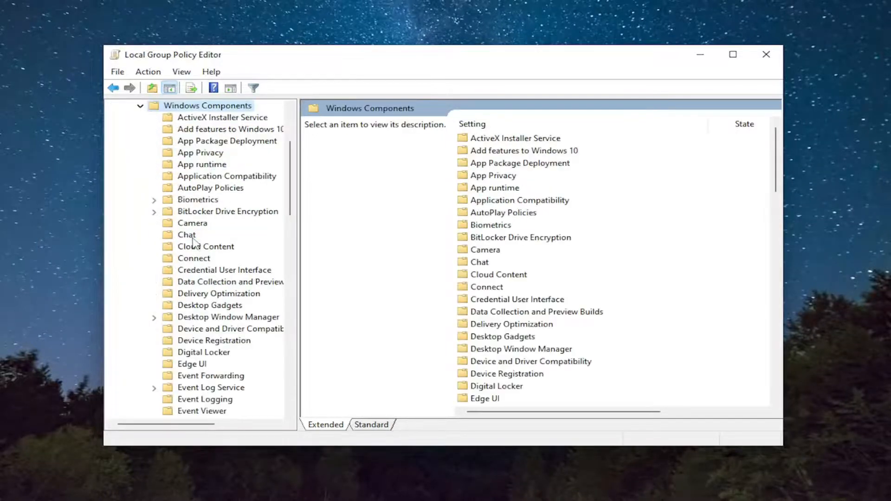
Step: Expand Remote Desktop Services and select Remote Desktop Session Host
scroll(down, 3)
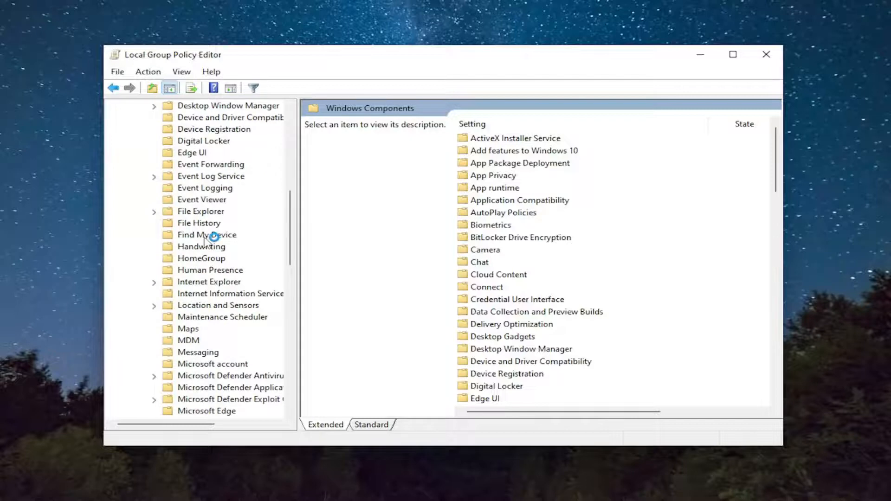
scroll(down, 3)
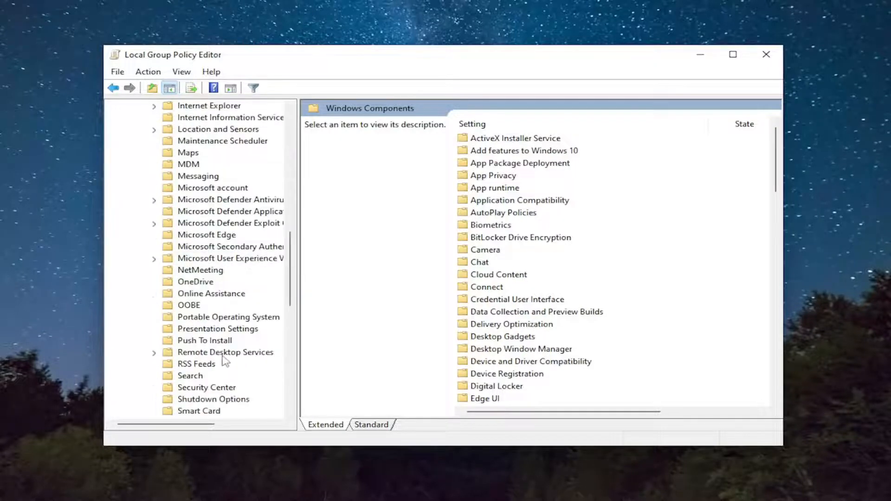
click(225, 353)
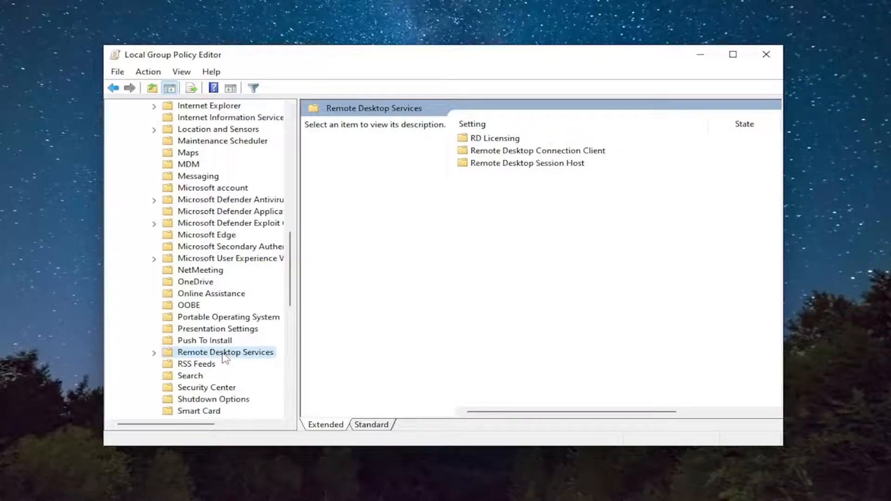
click(153, 353)
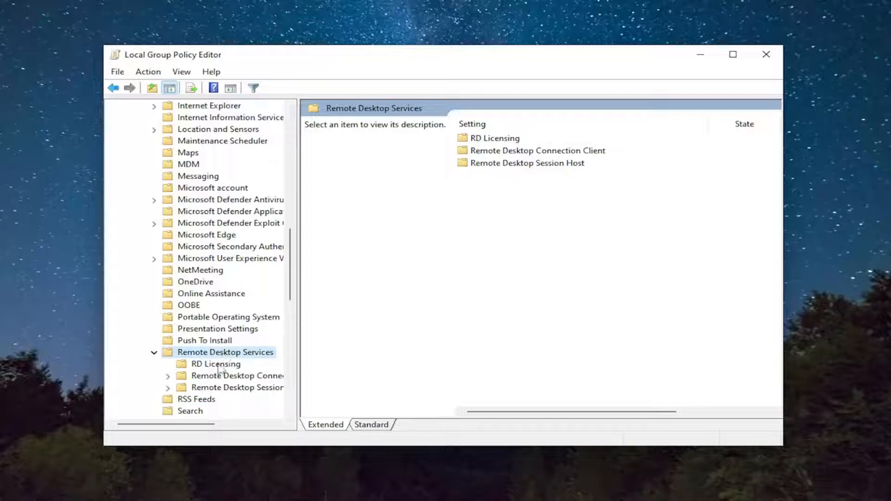
mouse_move(238, 387)
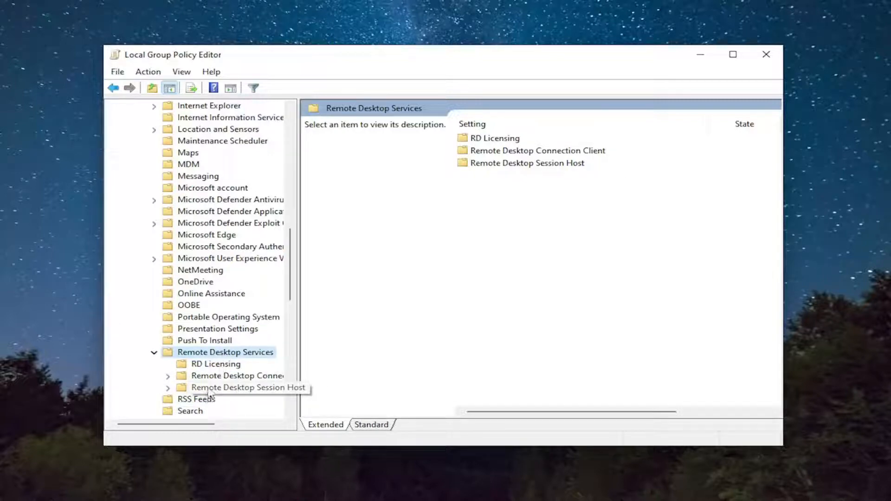
click(248, 387)
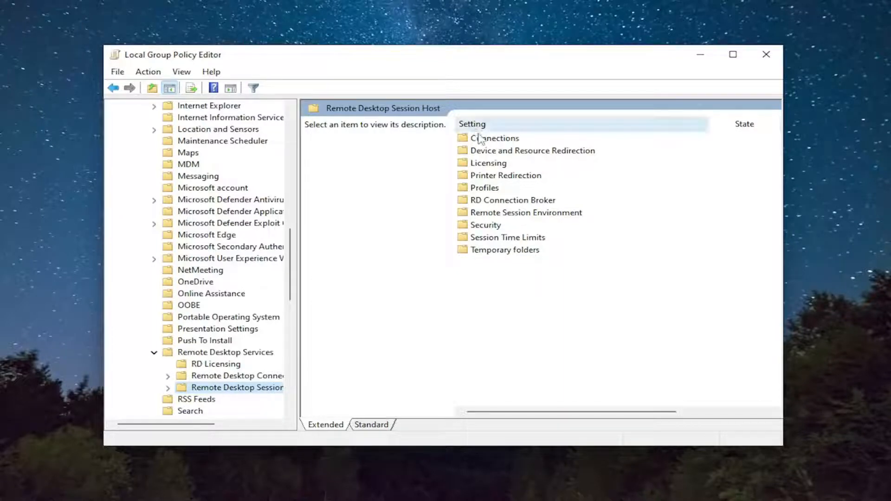
Step: Enter Connections and bring up the 'Allow users to connect remotely' policy settings
click(493, 138)
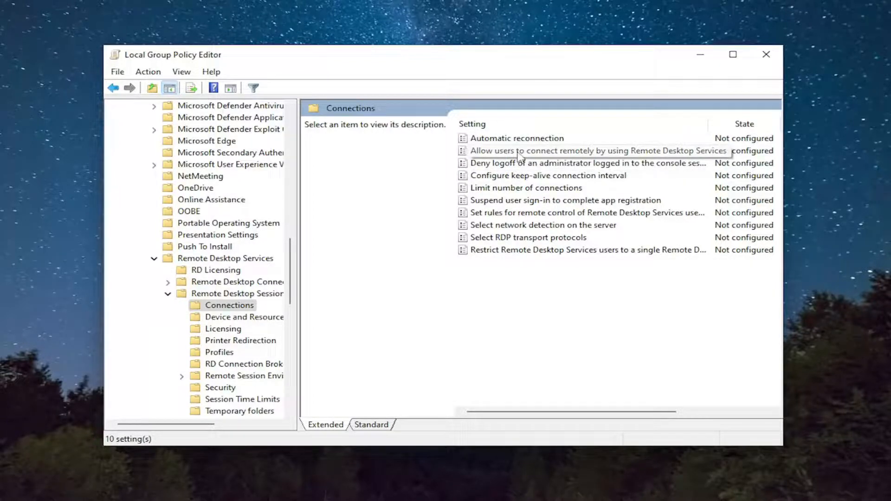
double_click(594, 150)
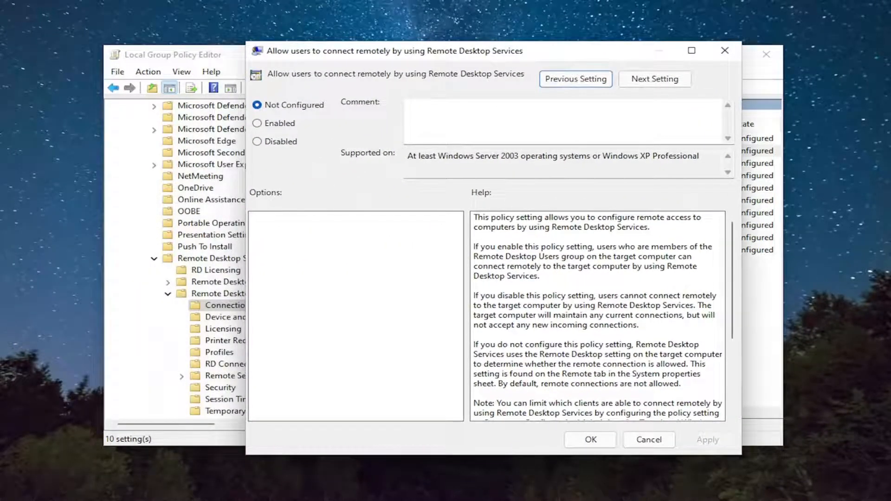
Step: Set the remote connections policy to Enabled and confirm with OK
click(257, 123)
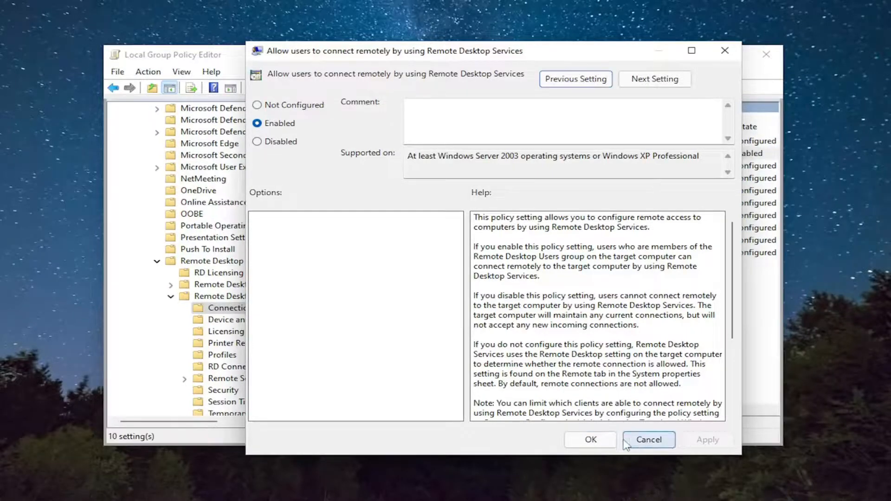
click(589, 439)
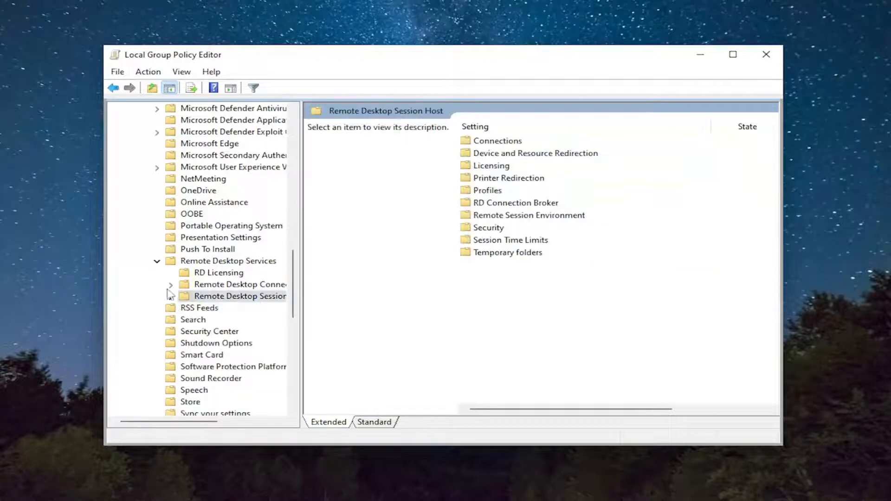
Step: Close Group Policy Editor and restart the PC from the Win+X menu
click(766, 55)
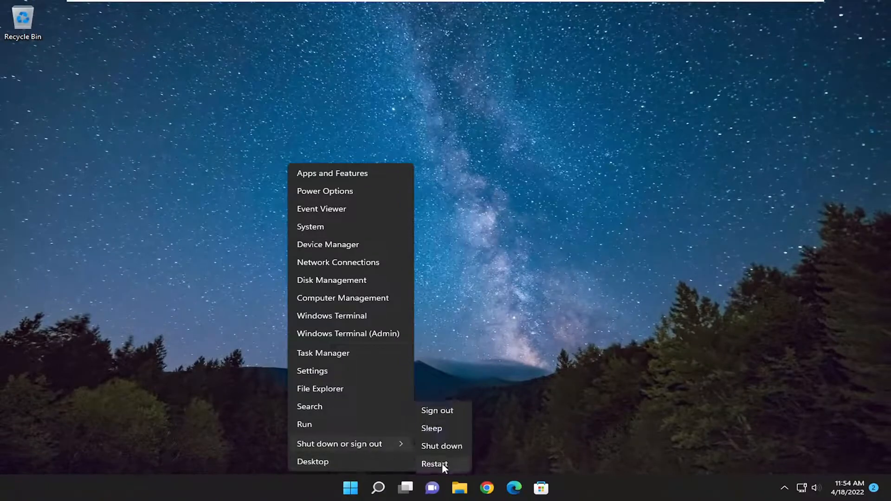
click(435, 465)
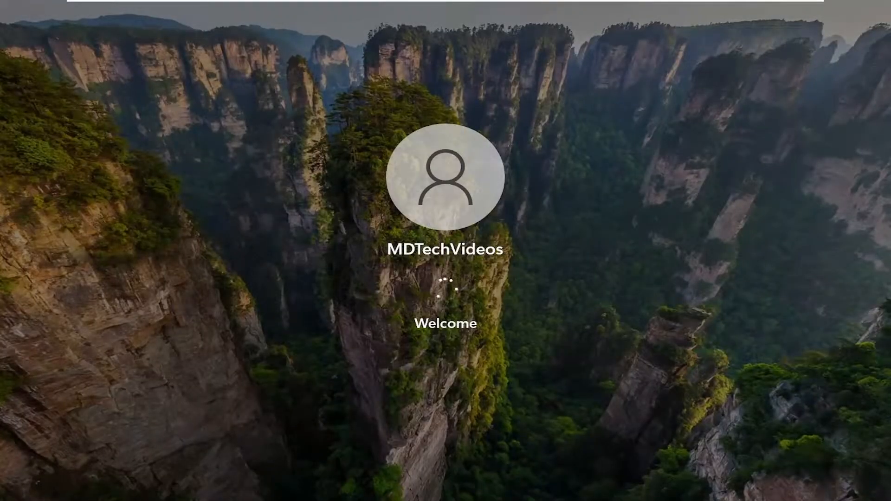